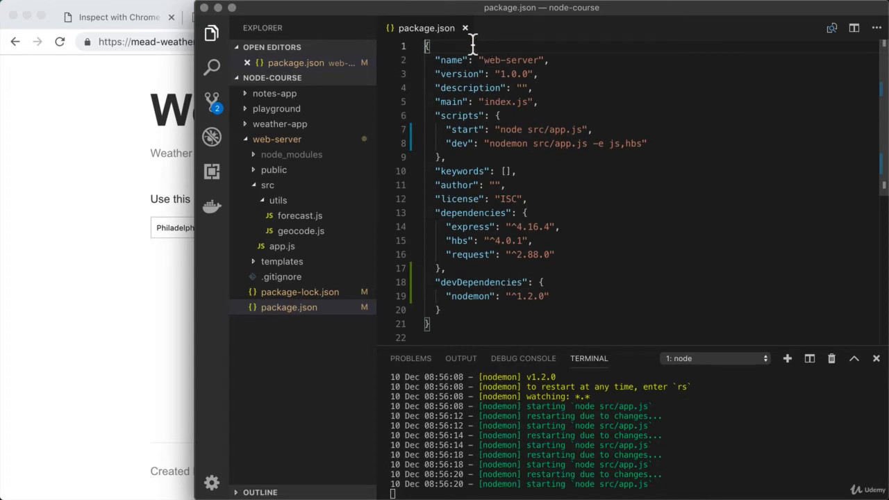
# Close package.json and collapse the web-server folder in Explorer.
pyautogui.click(465, 28)
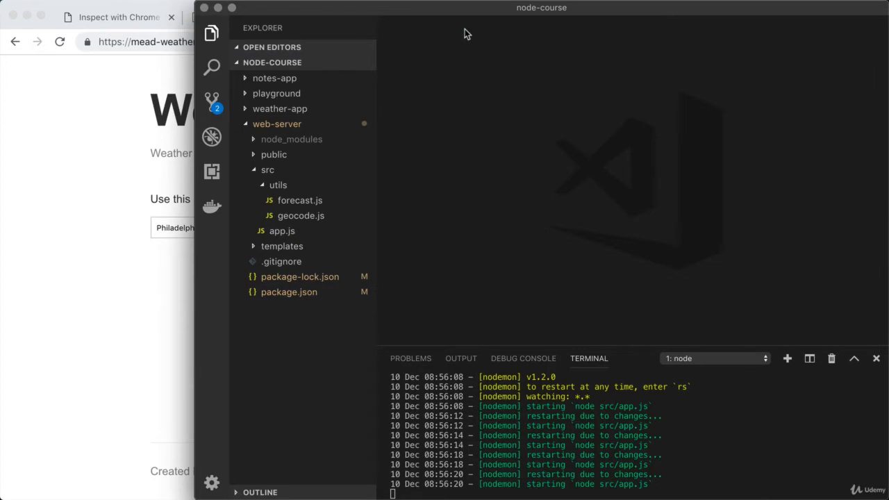
pyautogui.click(276, 123)
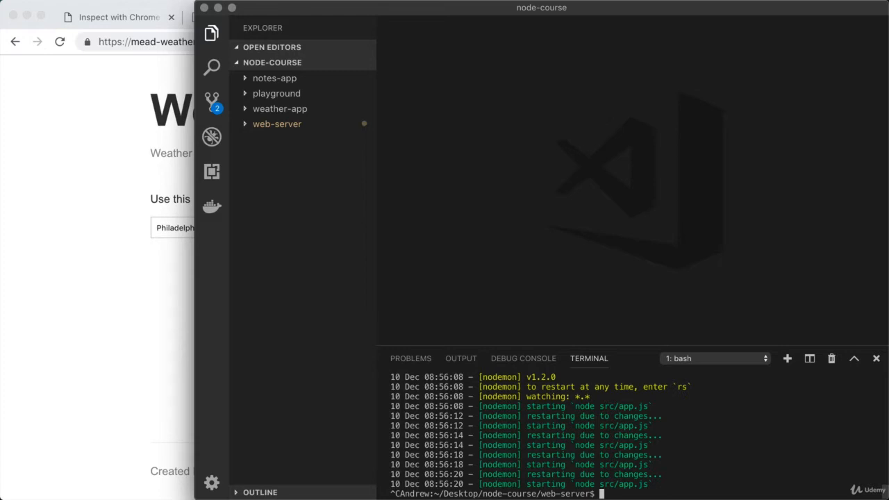
# Stop nodemon, move up to node-course with cd .., and clear the terminal.
pyautogui.write('c')
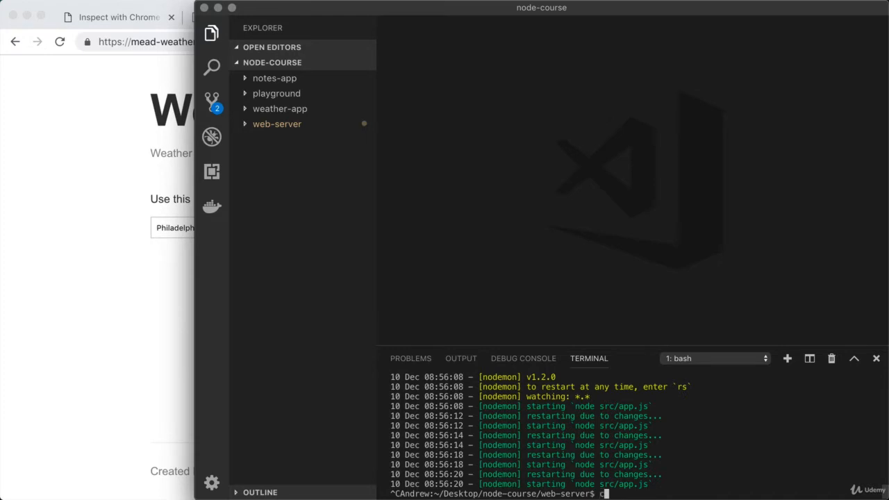
pyautogui.write('cd ..')
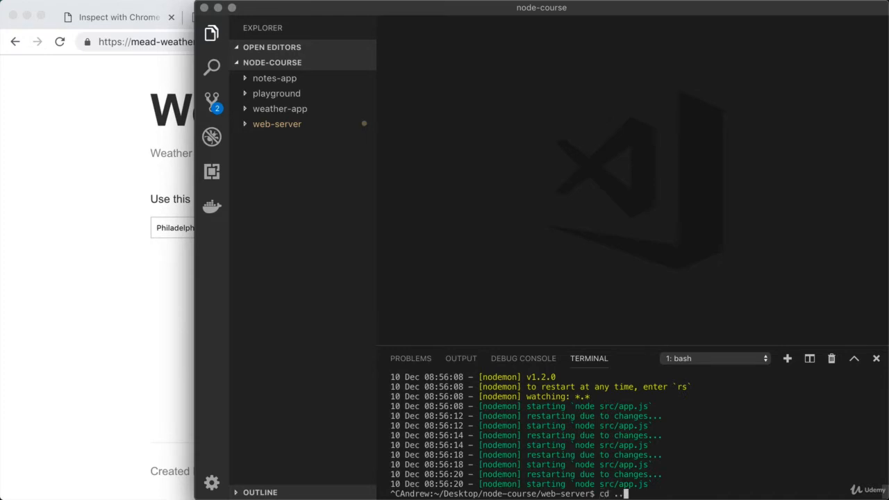
pyautogui.press('Enter')
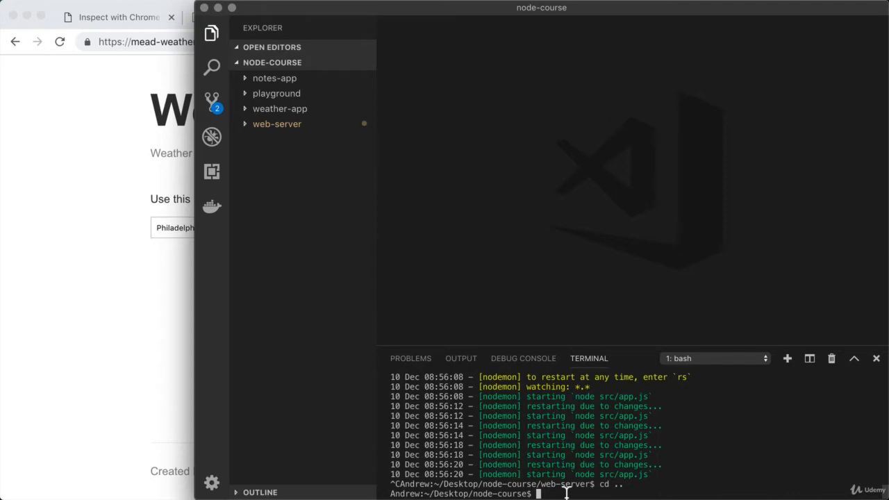
pyautogui.moveTo(493, 493)
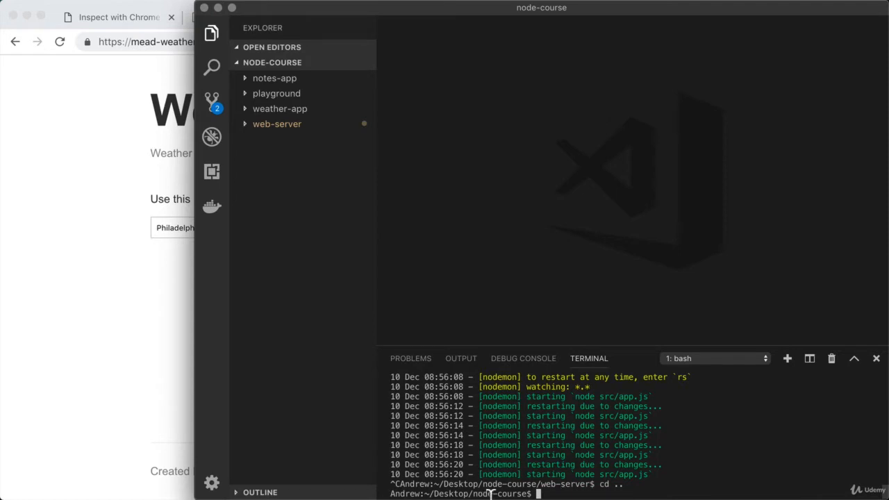
pyautogui.write('c')
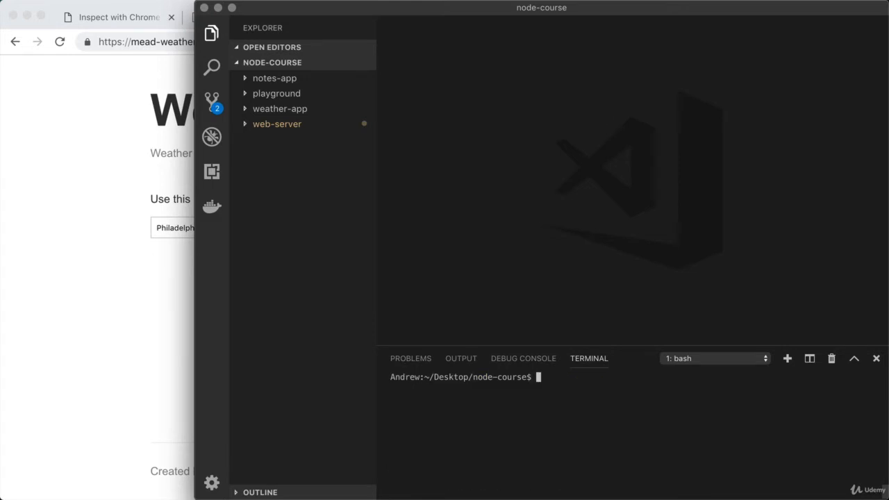
pyautogui.moveTo(401, 278)
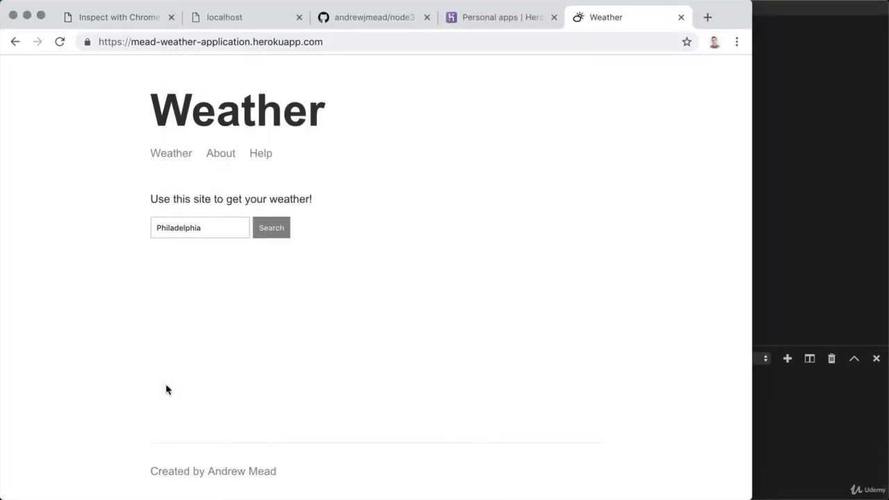
pyautogui.moveTo(298, 20)
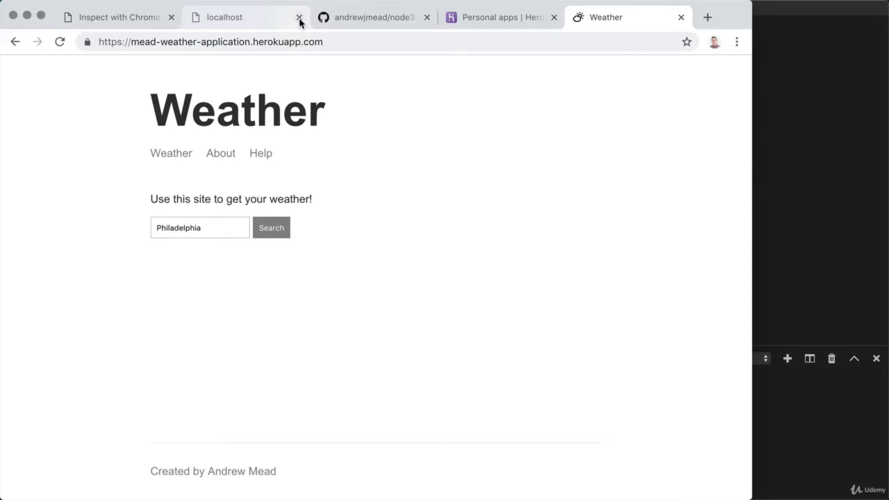
# Close the localhost, GitHub, Heroku and Weather tabs, keeping chrome://inspect.
pyautogui.click(296, 17)
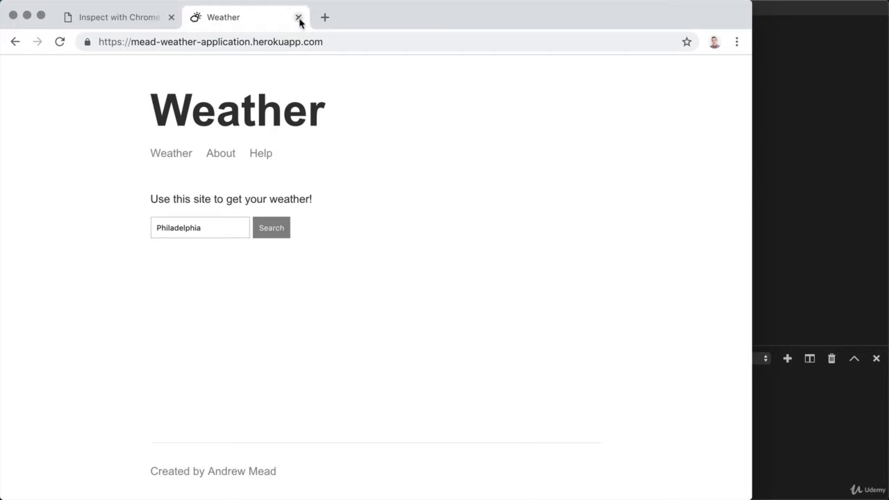
pyautogui.click(299, 17)
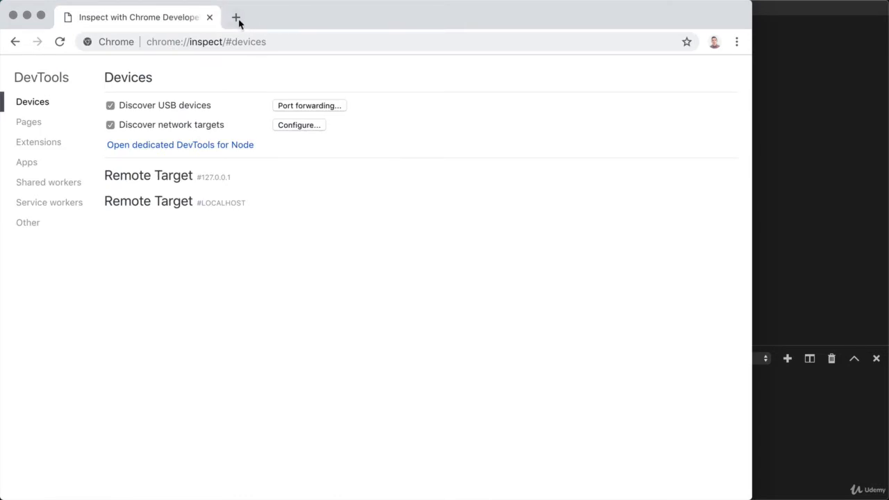
pyautogui.moveTo(236, 17)
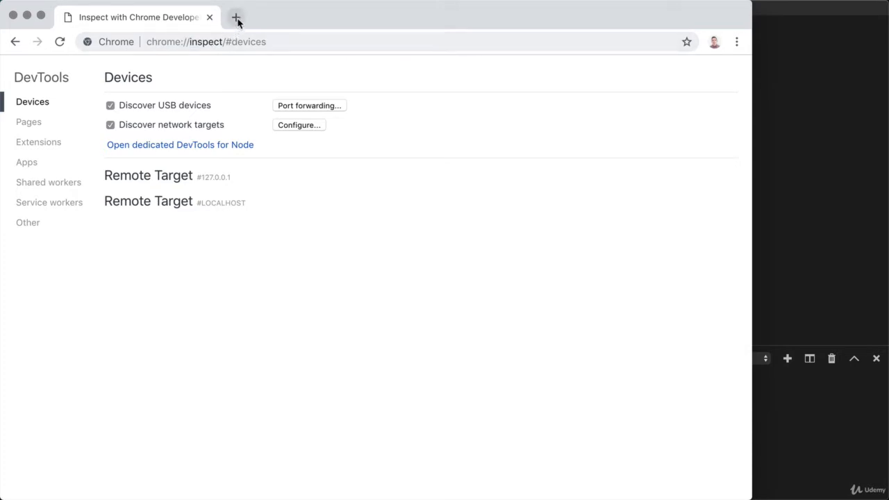
pyautogui.moveTo(239, 18)
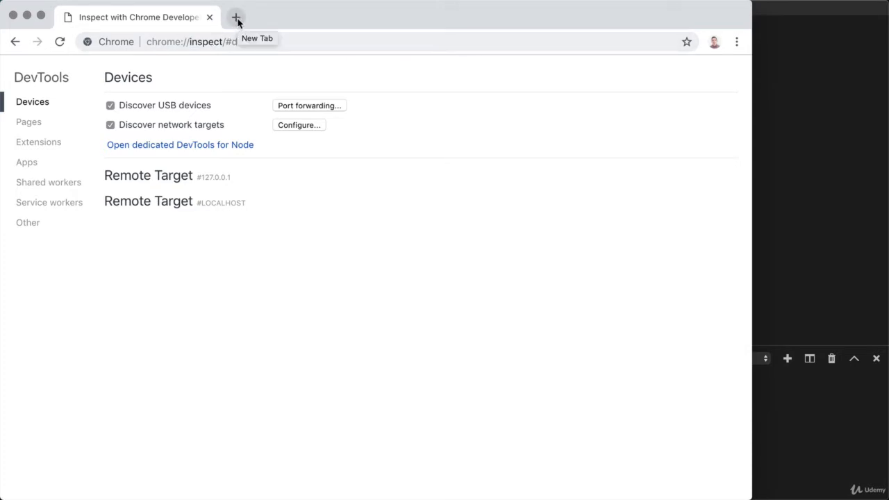
# Load mongodb.com in a new Chrome tab.
pyautogui.click(236, 19)
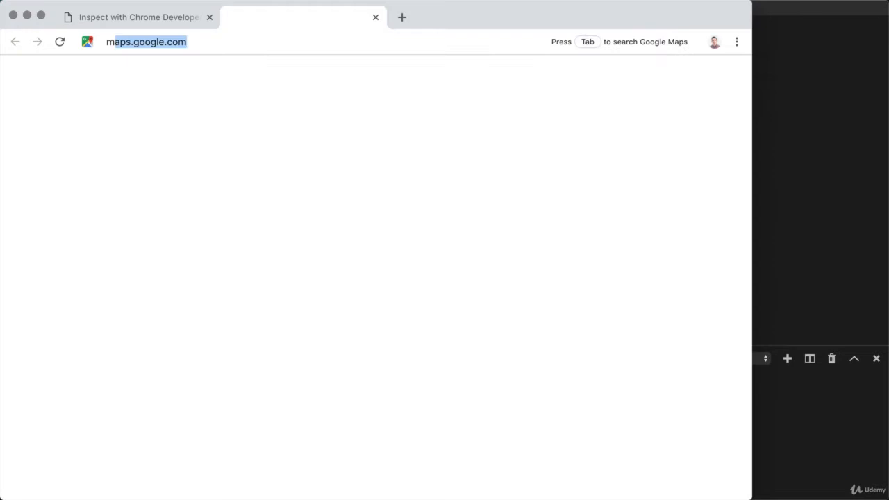
pyautogui.write('mongodb.com')
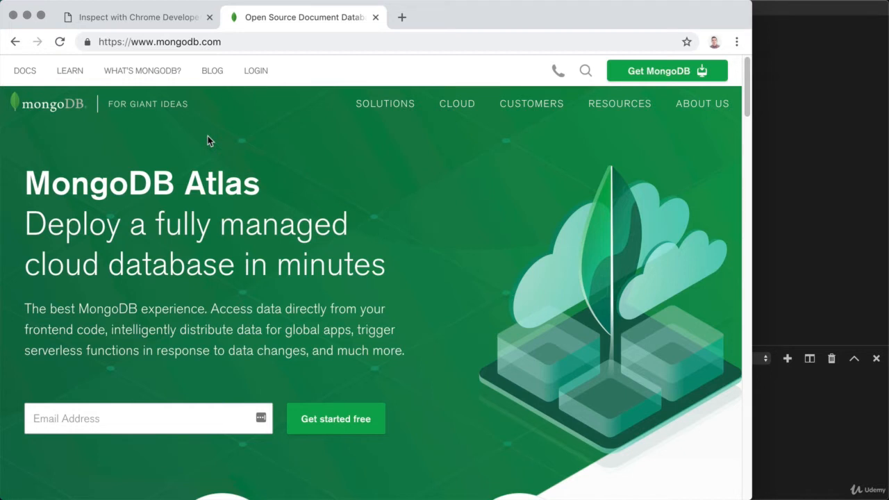
pyautogui.moveTo(241, 159)
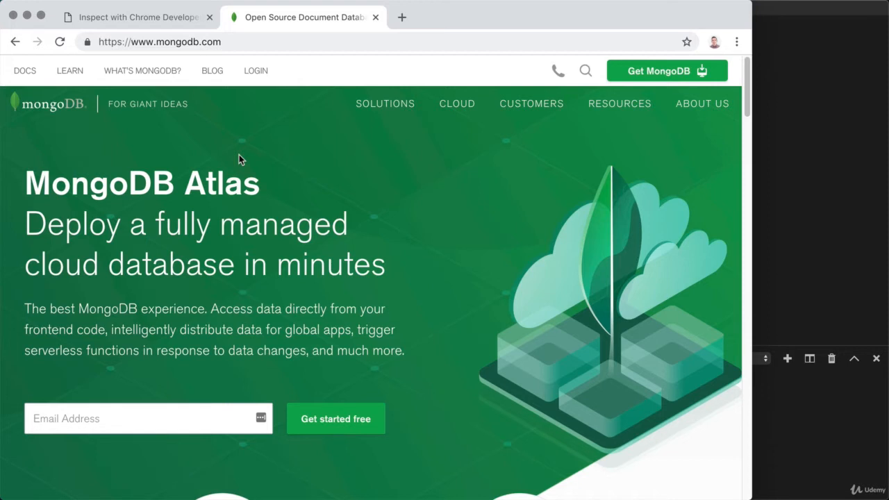
pyautogui.moveTo(252, 103)
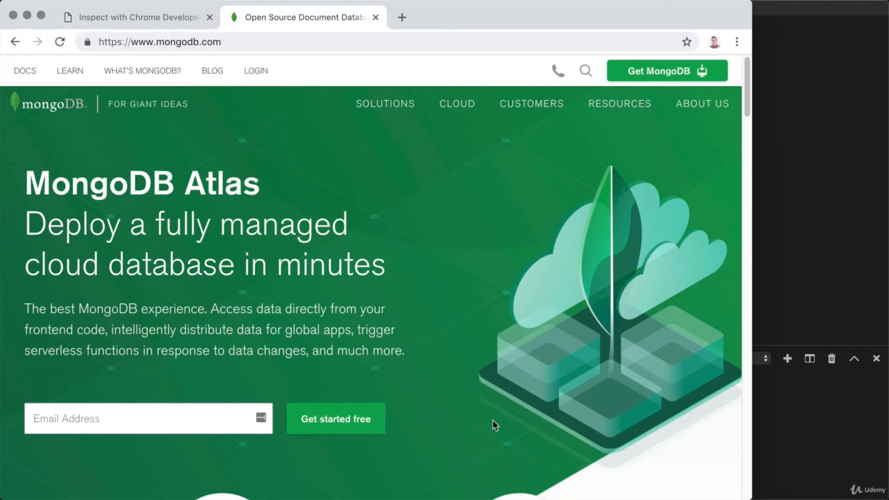
pyautogui.moveTo(524, 161)
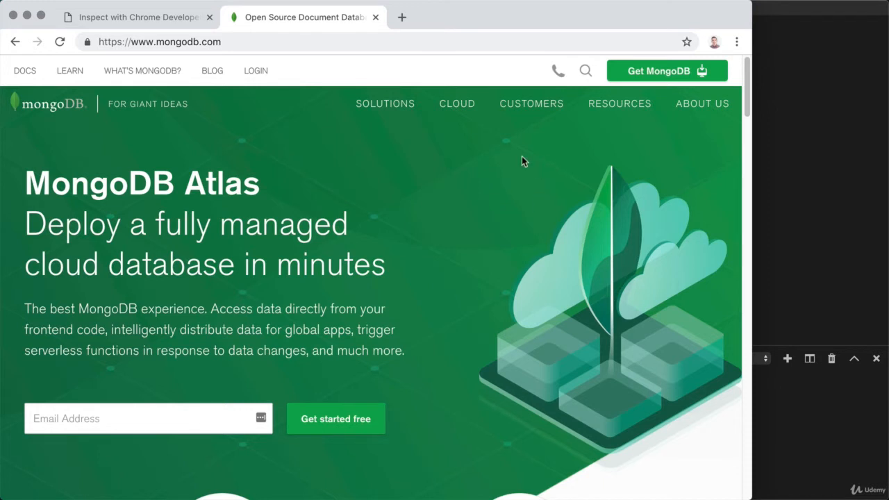
pyautogui.moveTo(514, 153)
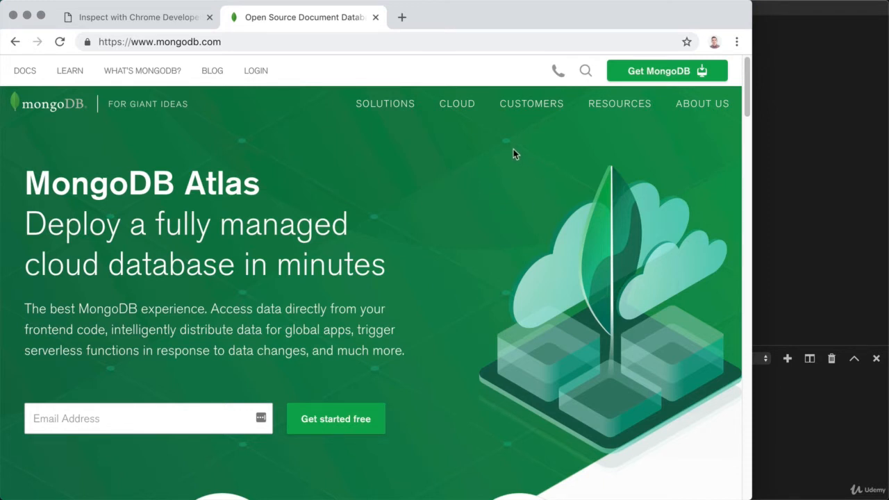
pyautogui.moveTo(506, 144)
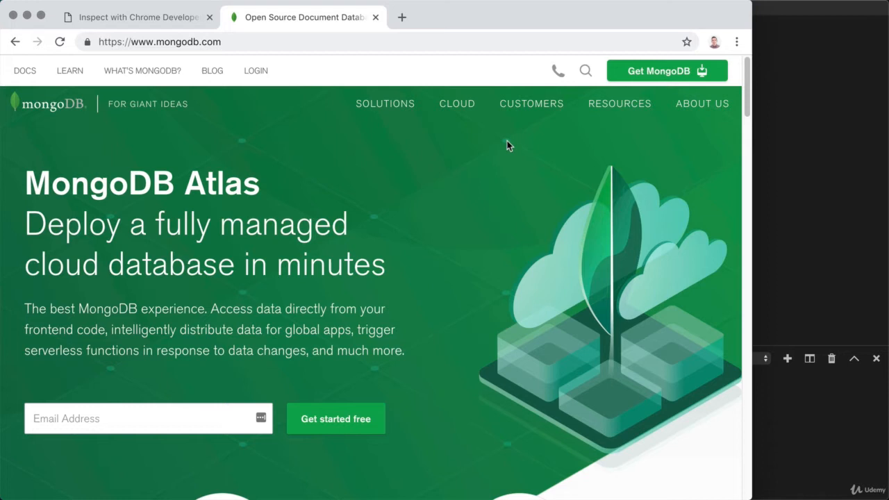
pyautogui.moveTo(524, 61)
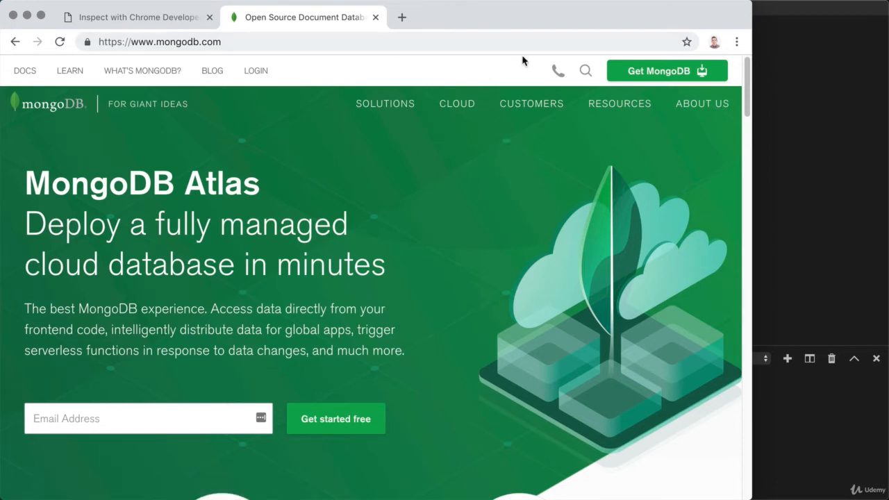
pyautogui.moveTo(525, 60)
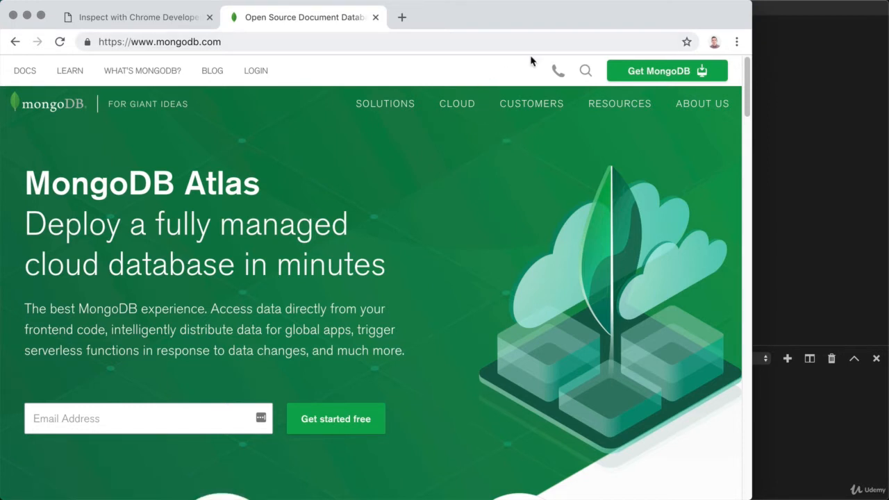
pyautogui.moveTo(521, 154)
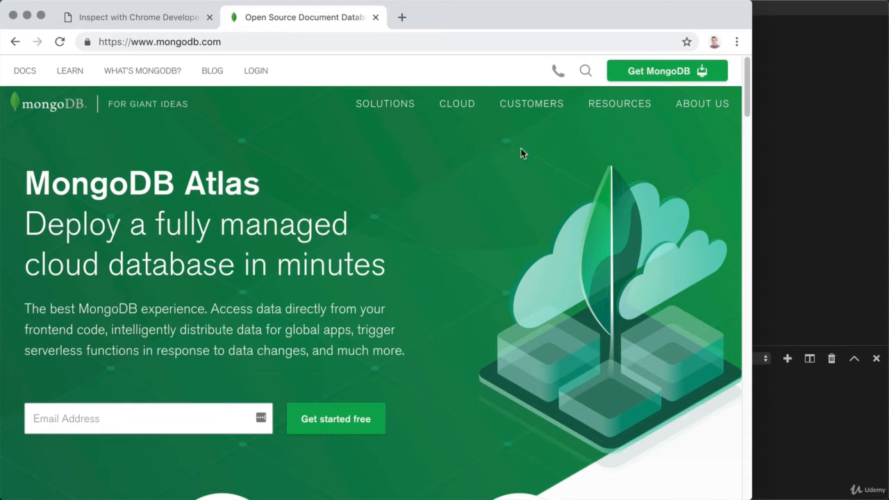
pyautogui.moveTo(477, 178)
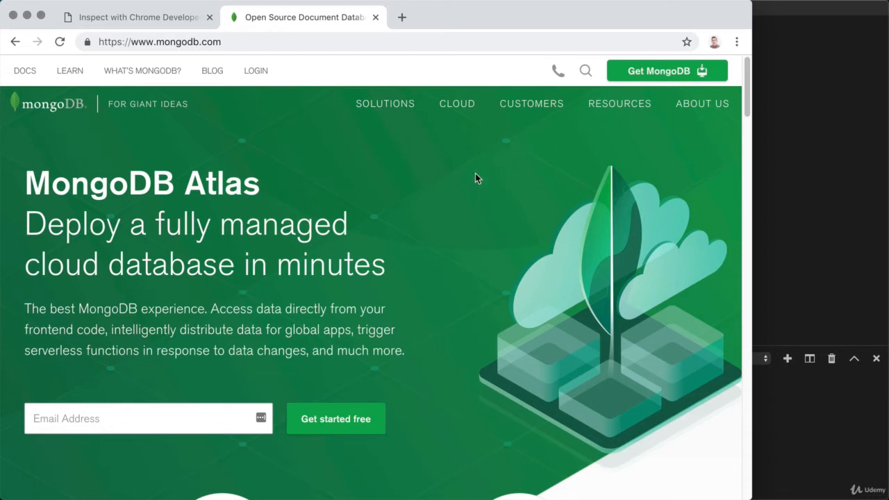
pyautogui.moveTo(470, 179)
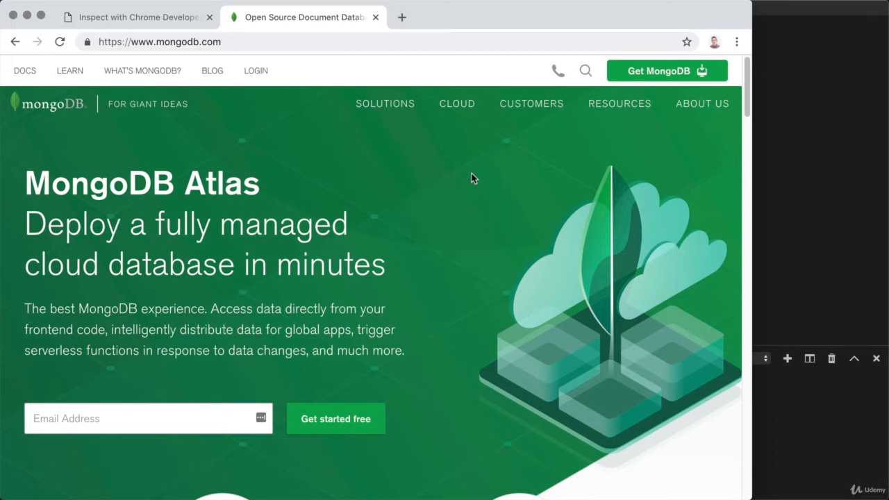
pyautogui.moveTo(400, 148)
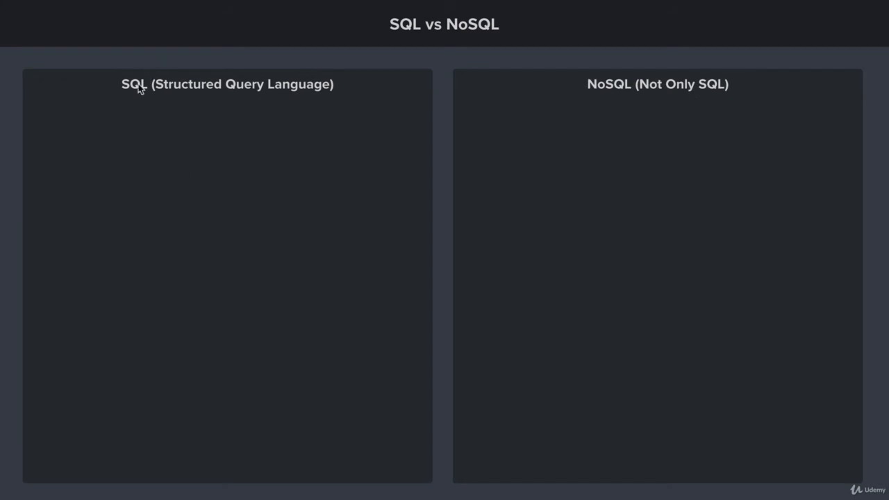
pyautogui.moveTo(355, 47)
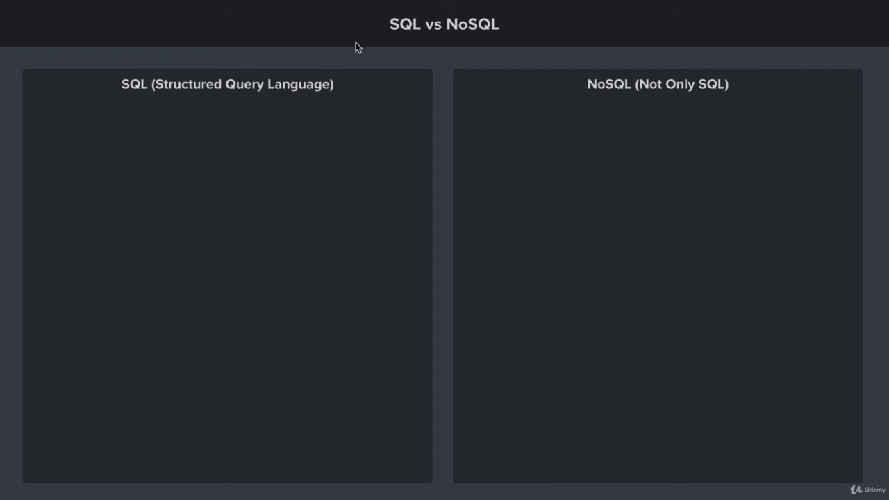
pyautogui.moveTo(605, 211)
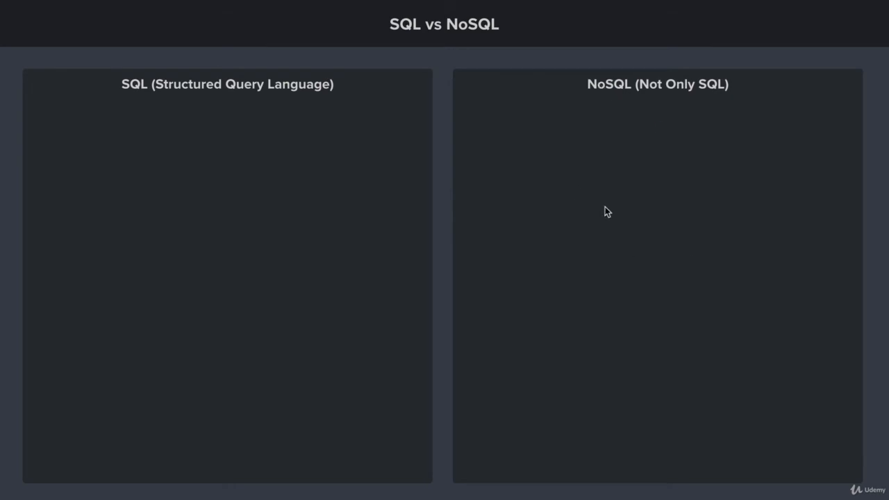
pyautogui.moveTo(553, 138)
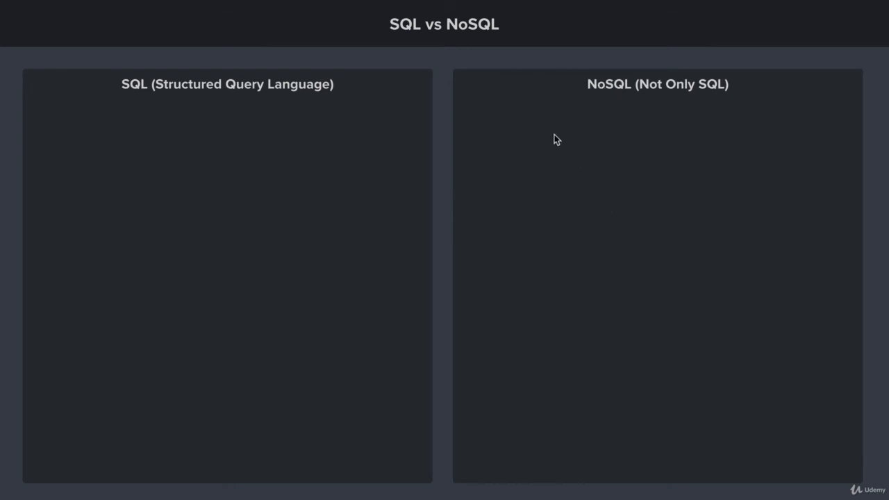
pyautogui.moveTo(541, 158)
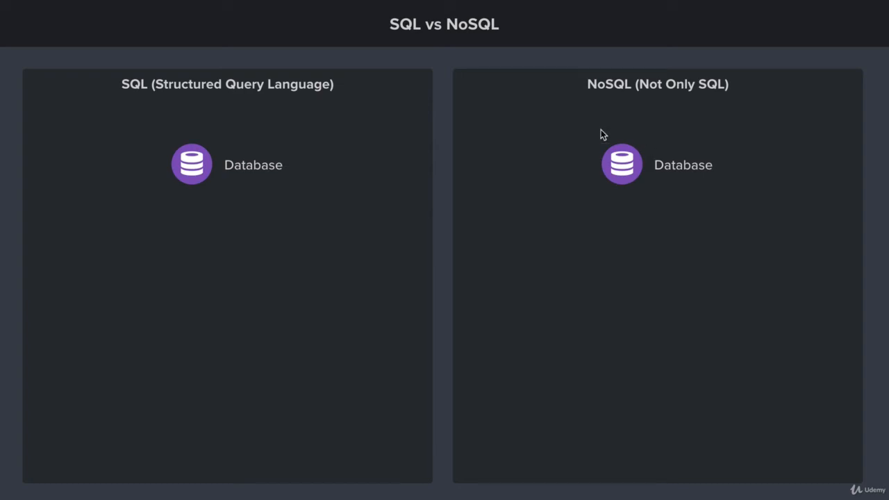
pyautogui.moveTo(497, 175)
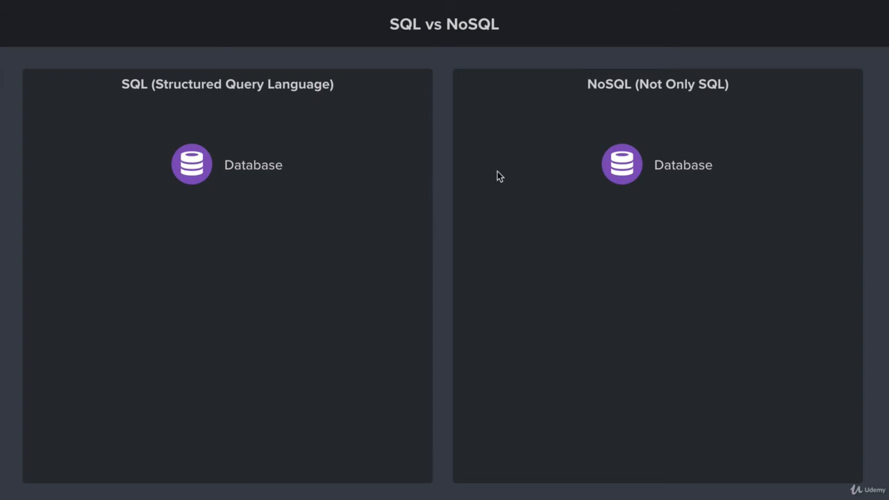
pyautogui.moveTo(441, 163)
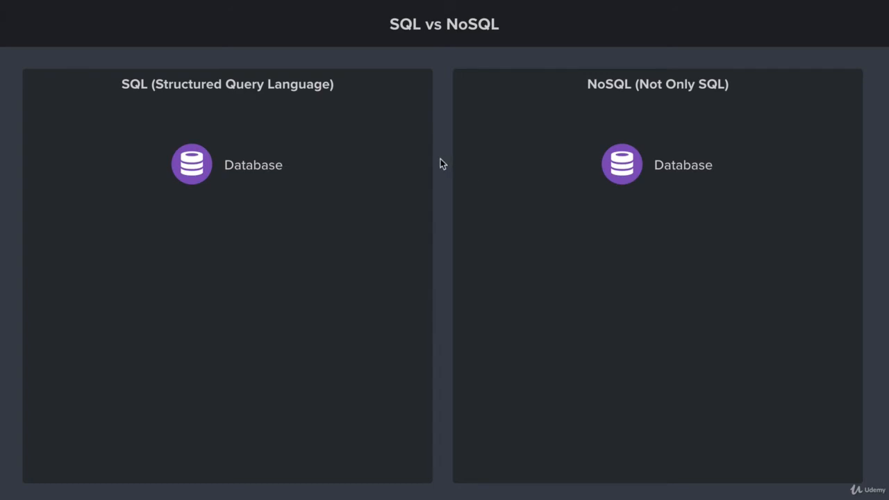
pyautogui.moveTo(304, 363)
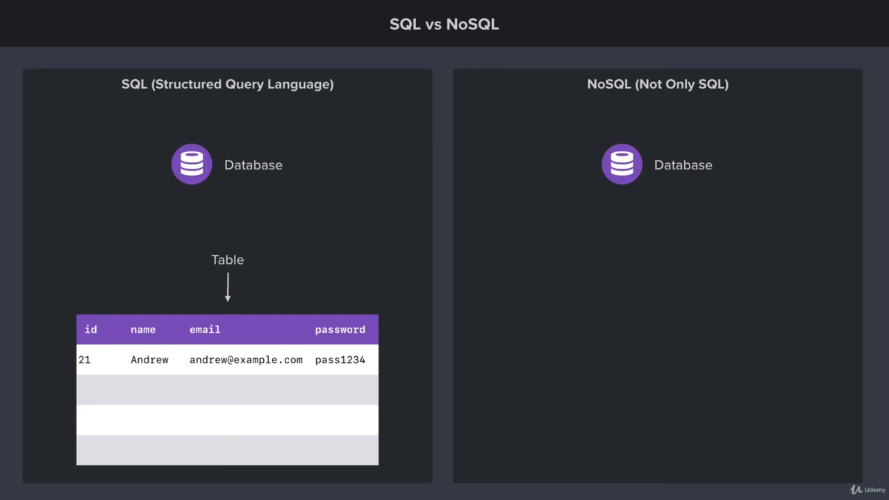
pyautogui.moveTo(143, 338)
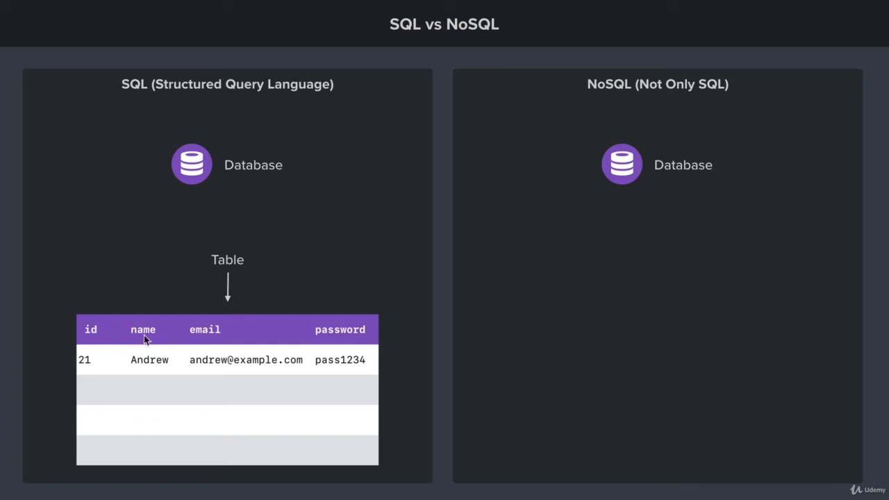
pyautogui.moveTo(357, 347)
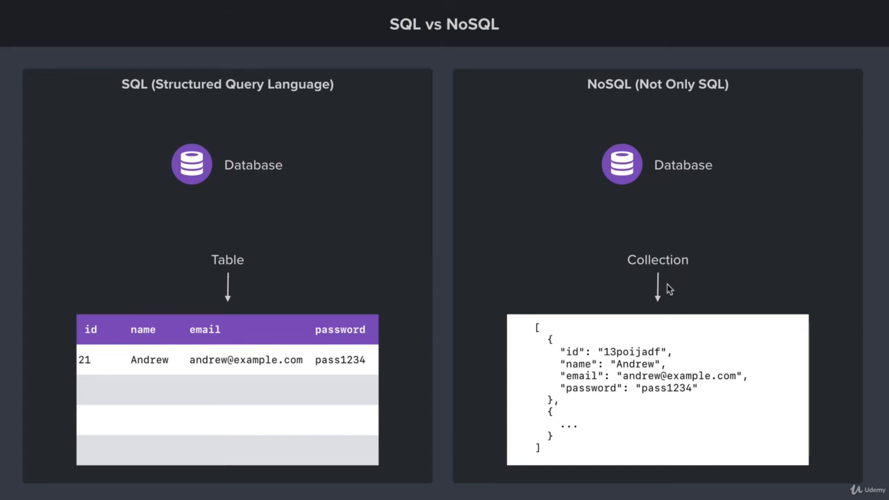
pyautogui.moveTo(516, 159)
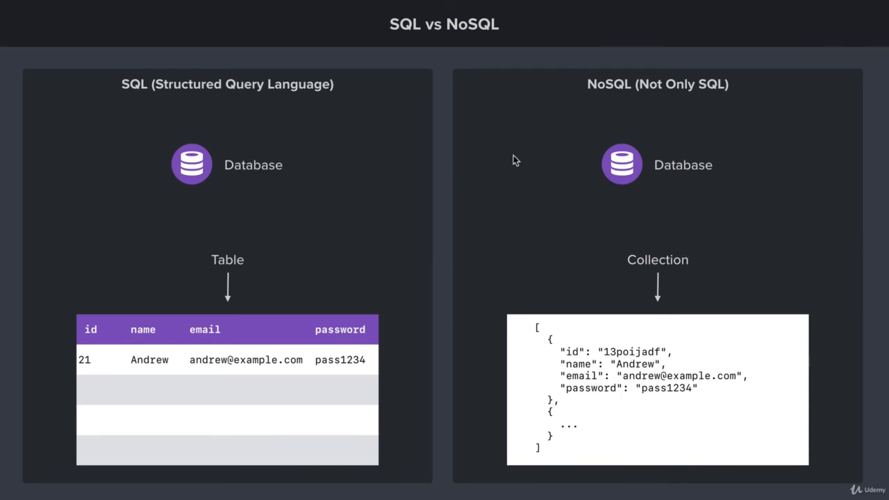
pyautogui.moveTo(235, 209)
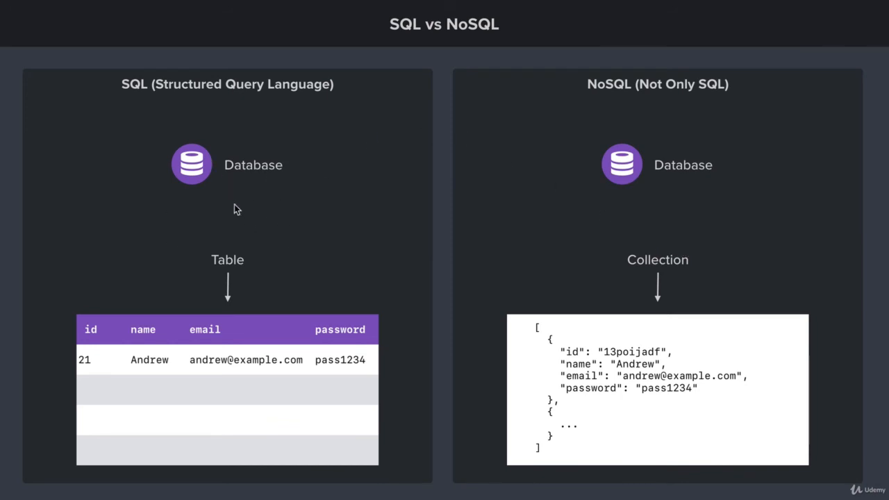
pyautogui.moveTo(656, 283)
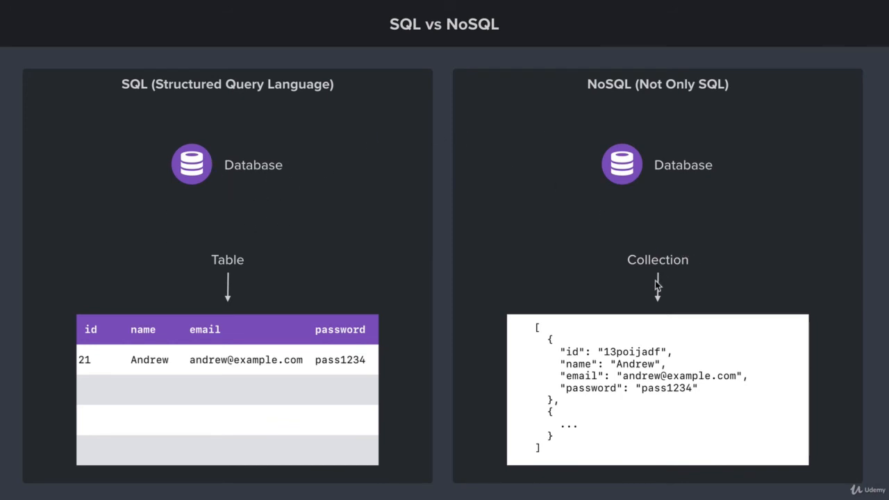
pyautogui.moveTo(561, 314)
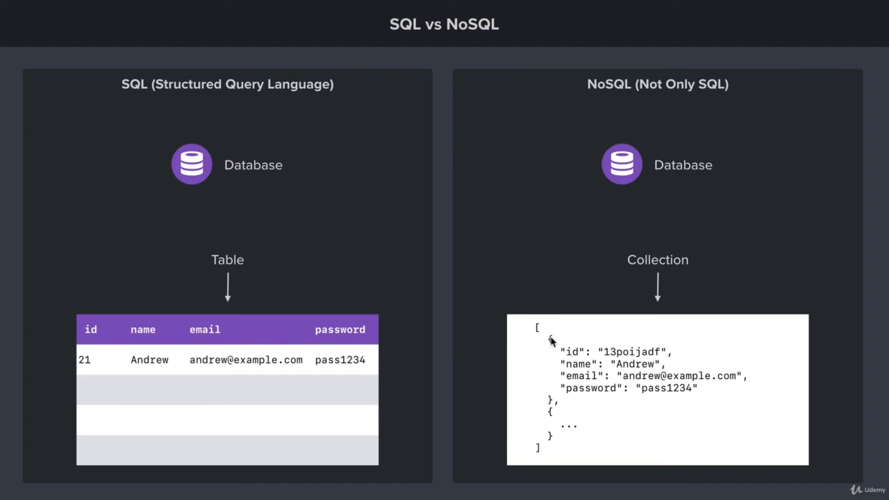
pyautogui.moveTo(552, 456)
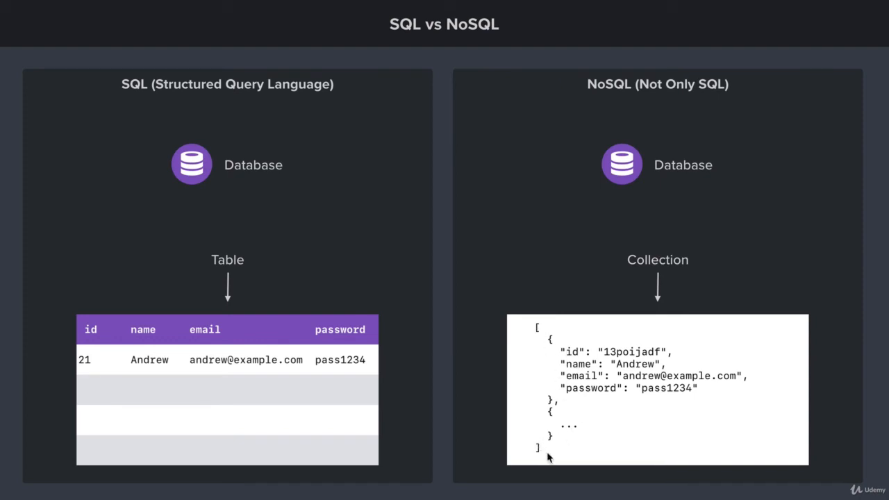
pyautogui.moveTo(396, 383)
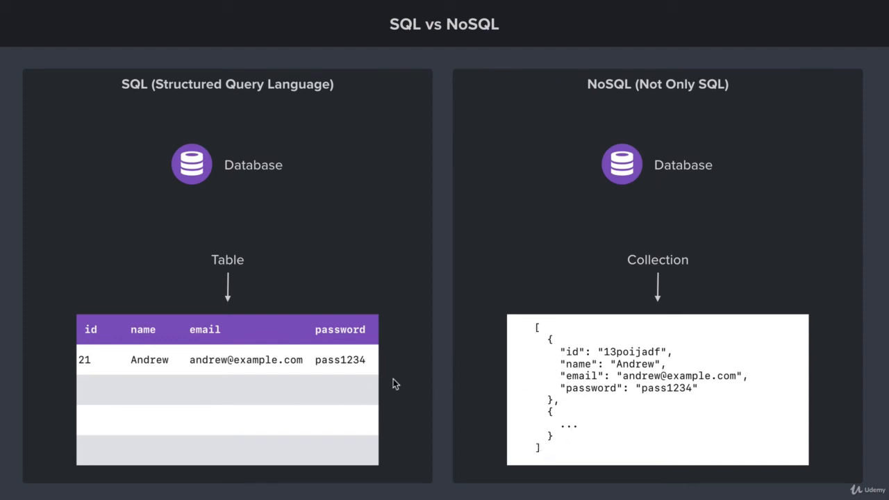
pyautogui.moveTo(350, 363)
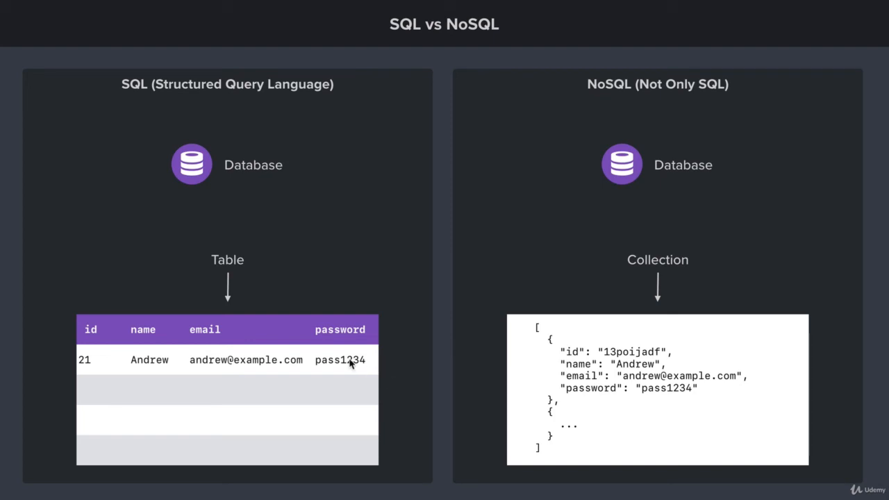
pyautogui.moveTo(400, 383)
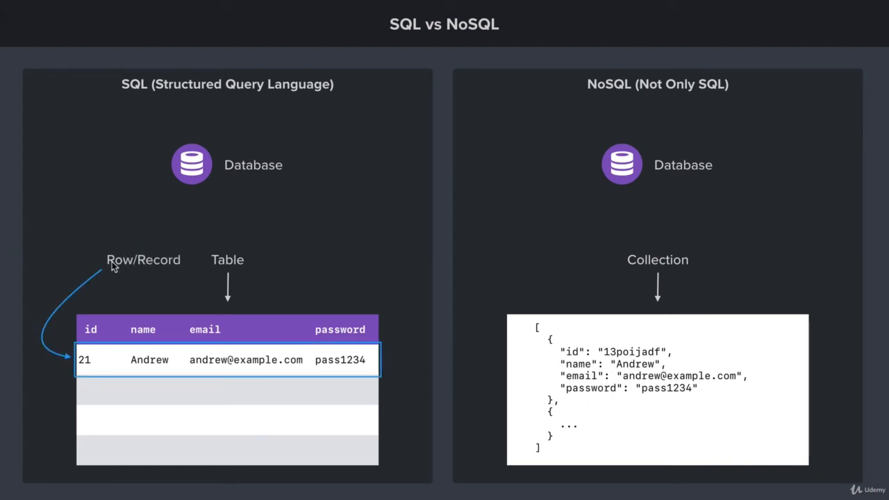
pyautogui.moveTo(159, 274)
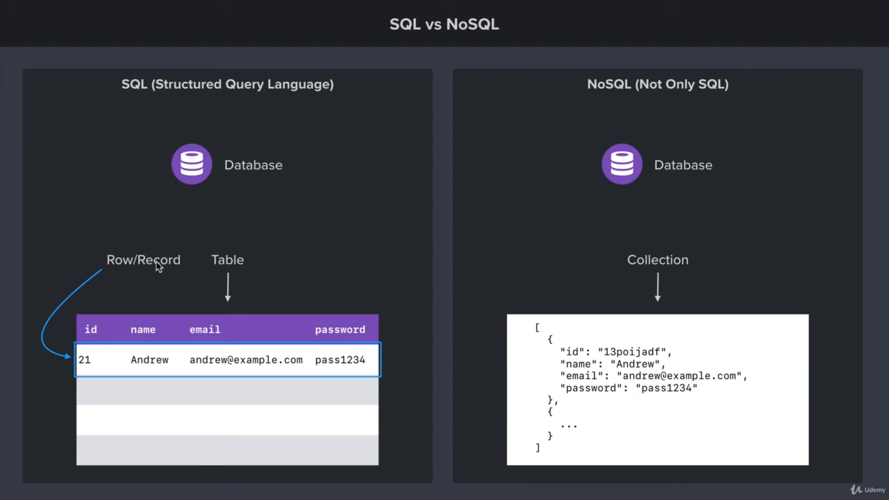
pyautogui.moveTo(232, 252)
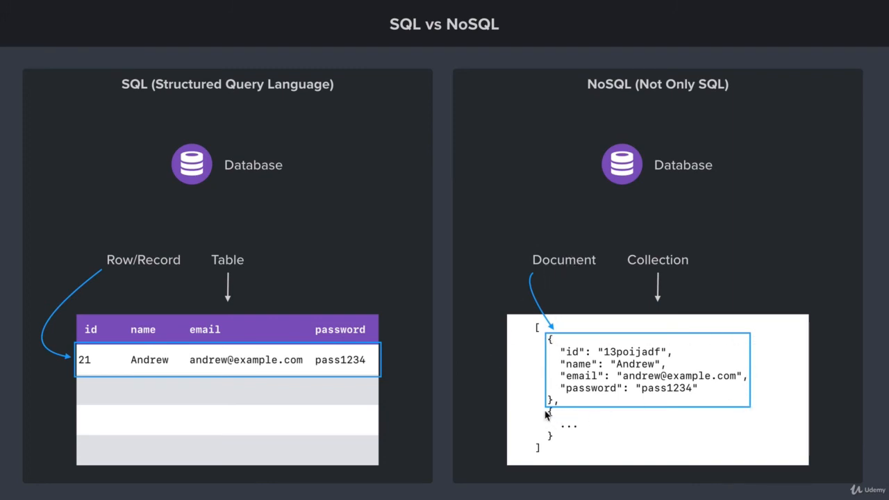
pyautogui.moveTo(581, 406)
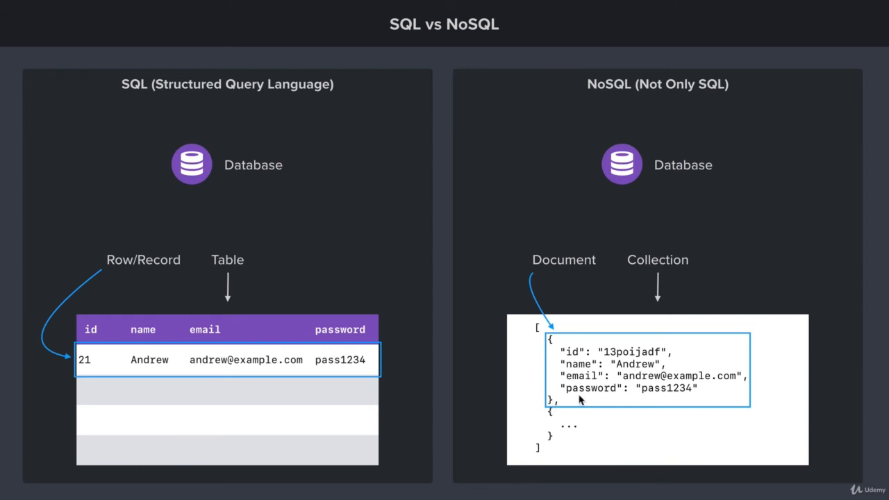
pyautogui.moveTo(585, 401)
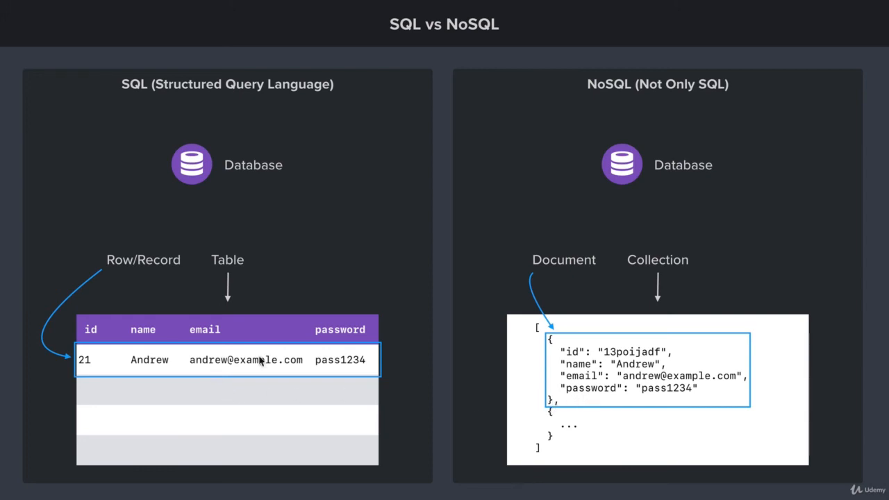
pyautogui.moveTo(574, 376)
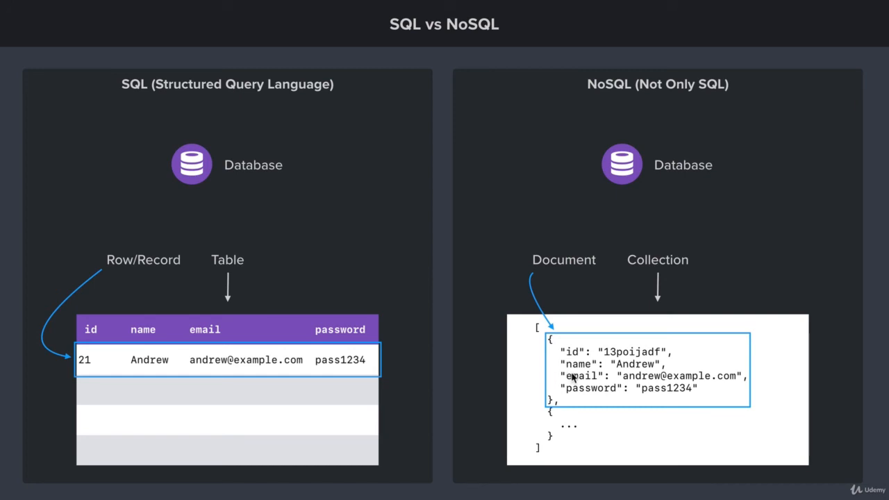
pyautogui.moveTo(148, 361)
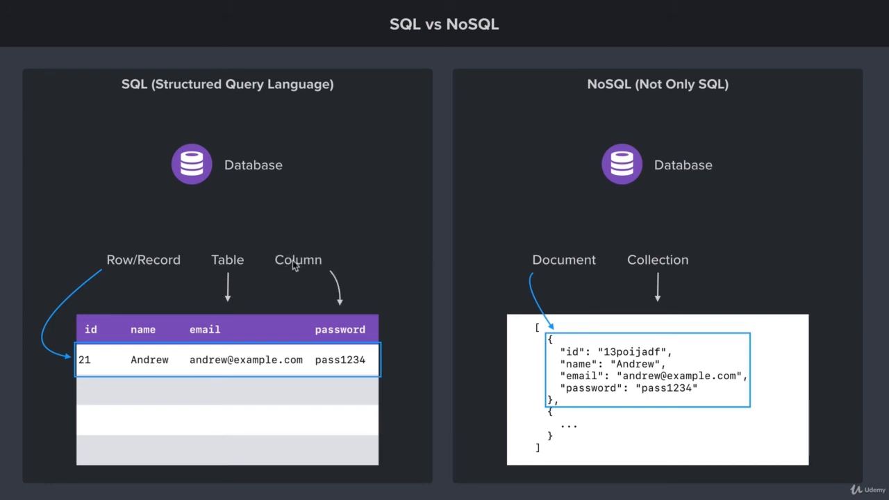
pyautogui.moveTo(307, 271)
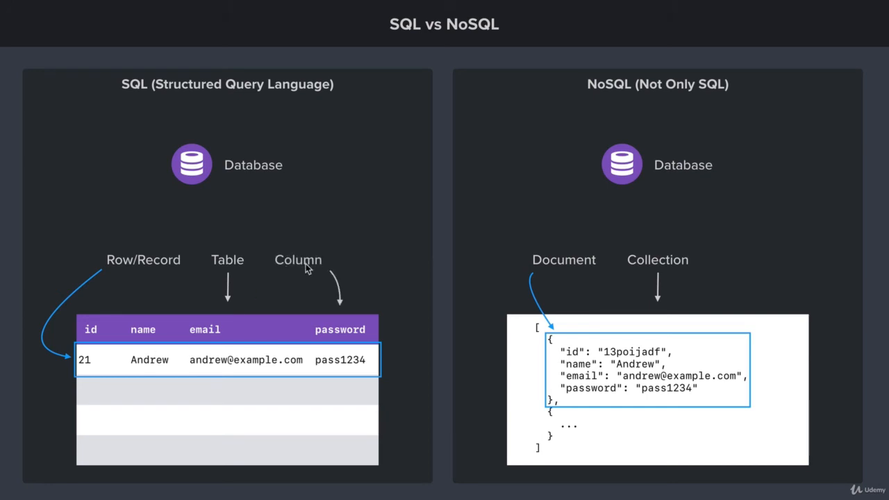
pyautogui.moveTo(231, 254)
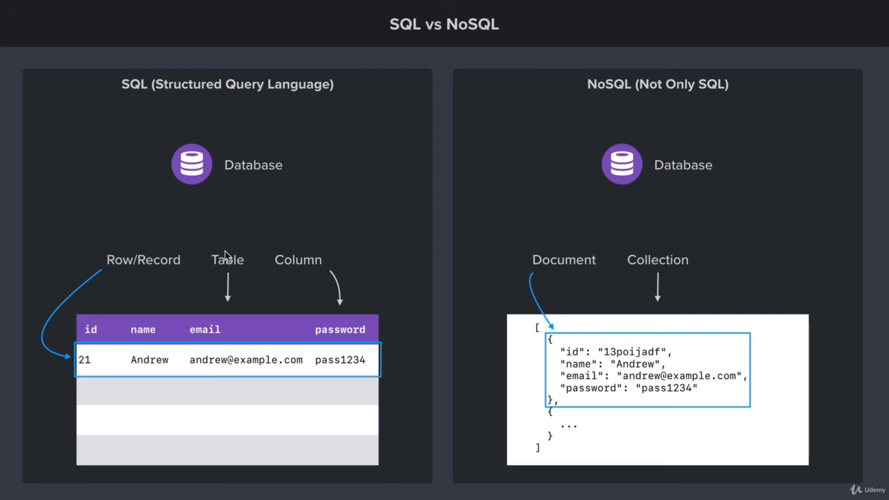
pyautogui.moveTo(143, 332)
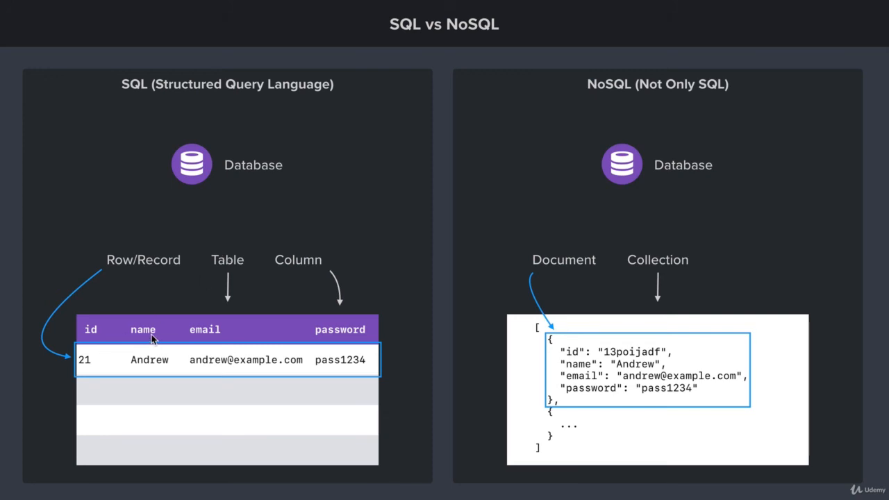
pyautogui.moveTo(352, 336)
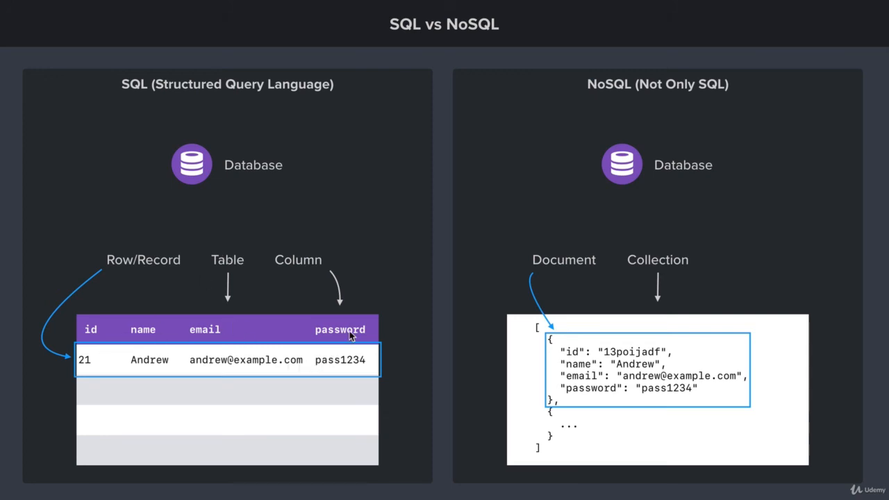
pyautogui.moveTo(440, 367)
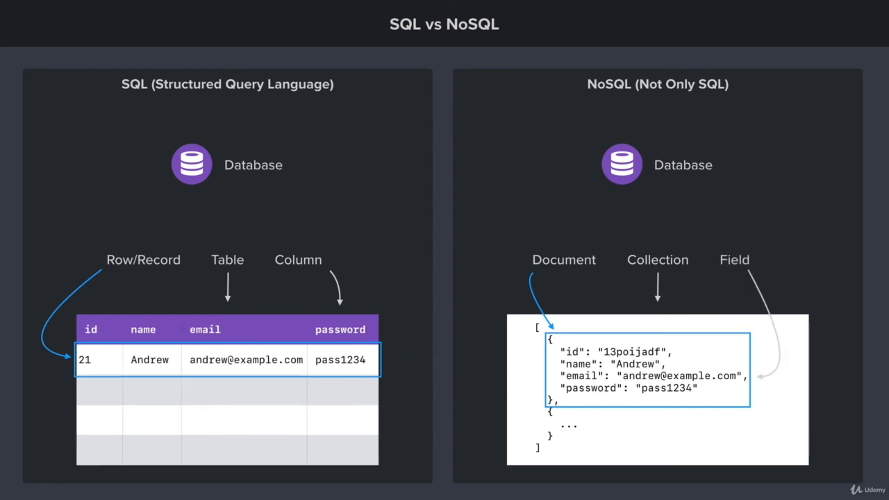
pyautogui.moveTo(572, 369)
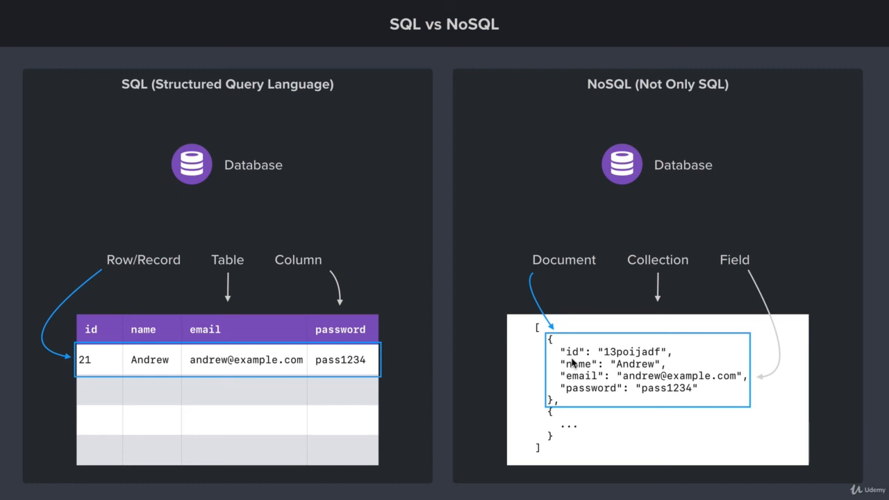
pyautogui.moveTo(571, 390)
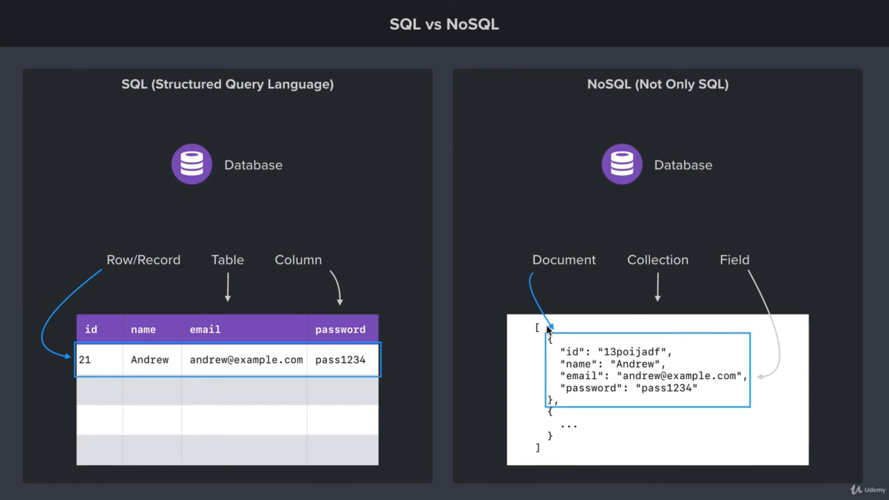
pyautogui.moveTo(564, 297)
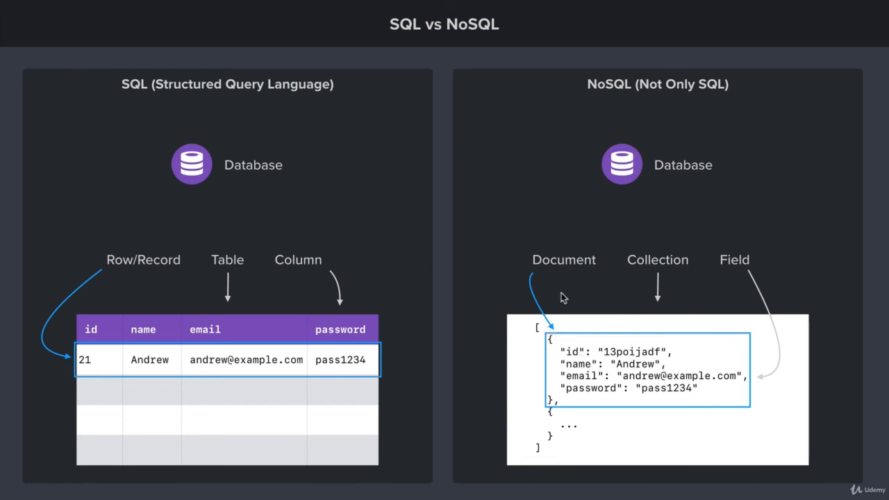
pyautogui.moveTo(552, 271)
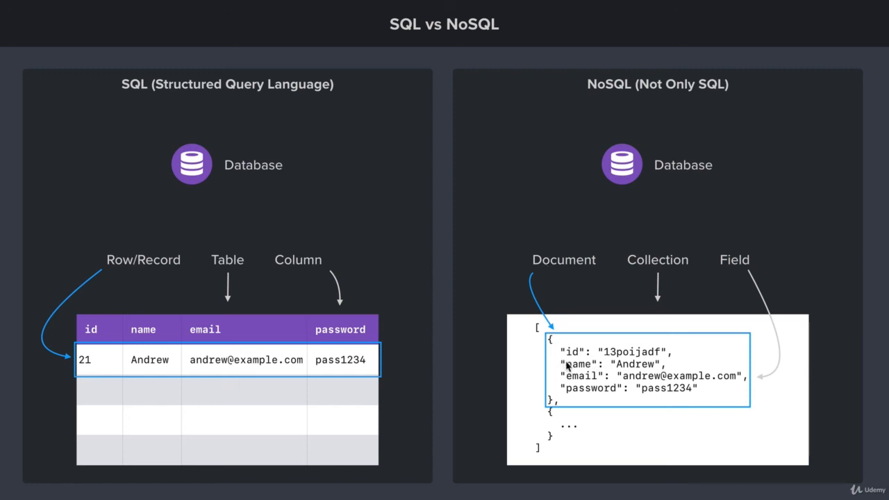
pyautogui.moveTo(574, 389)
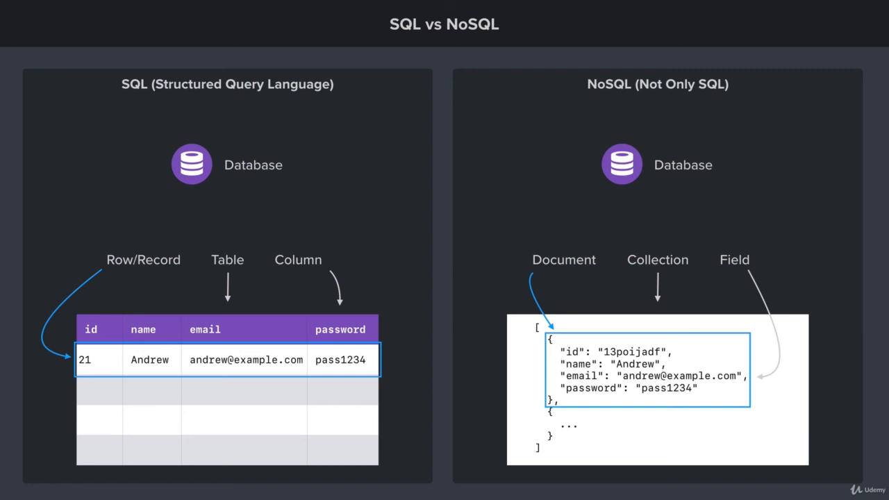
pyautogui.moveTo(652, 317)
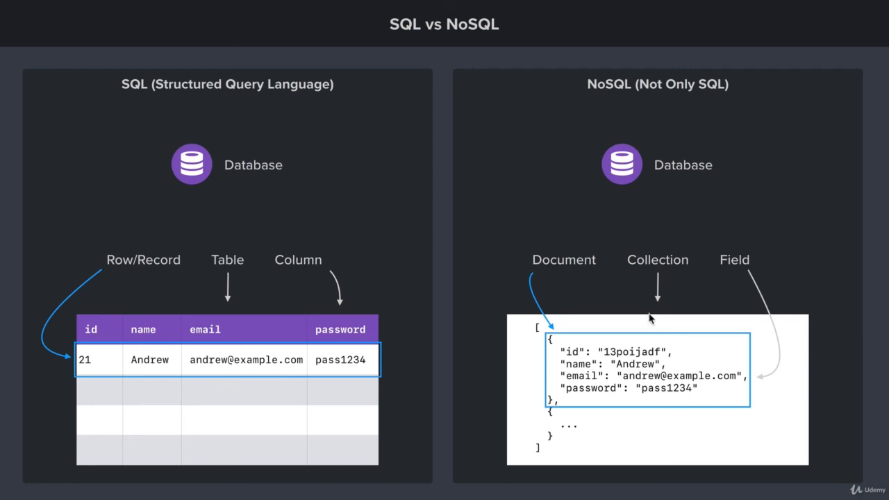
pyautogui.moveTo(647, 276)
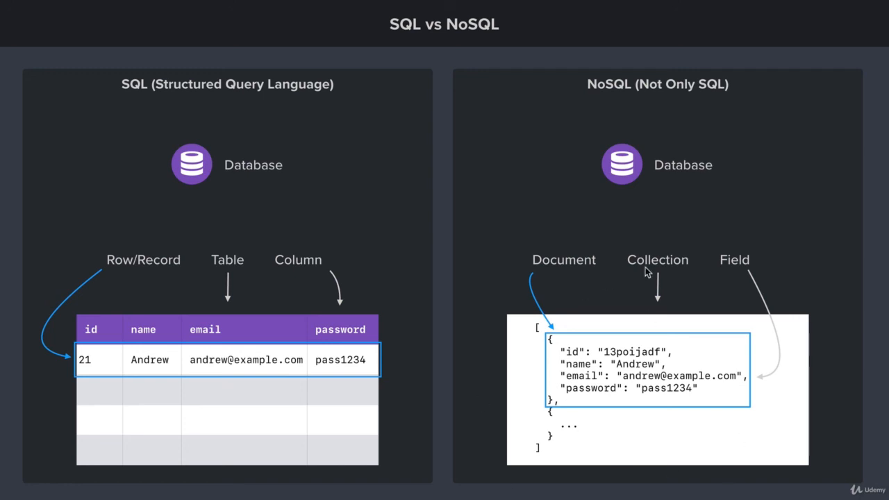